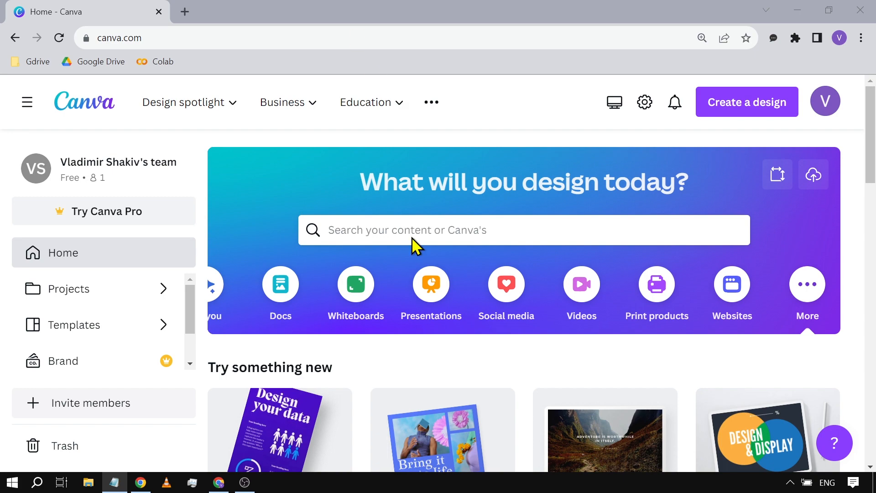
Open the Green and Black Halloween History presentation from Projects > Recent.
click(74, 325)
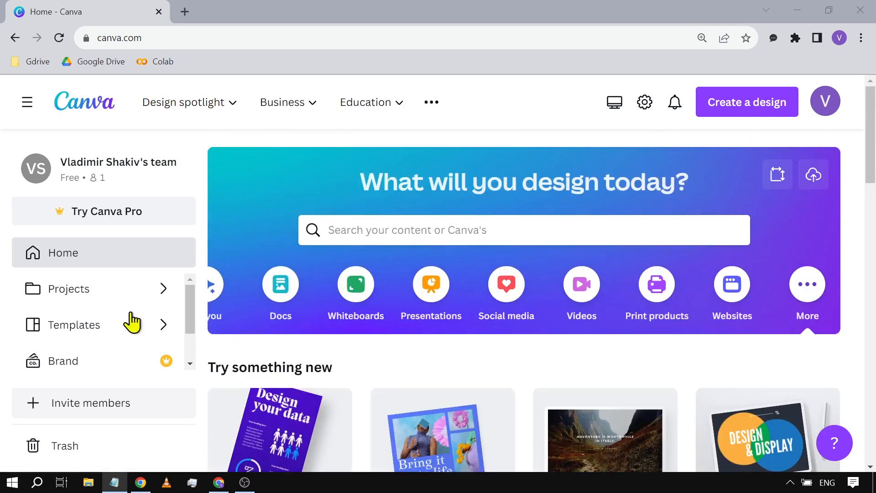
click(69, 288)
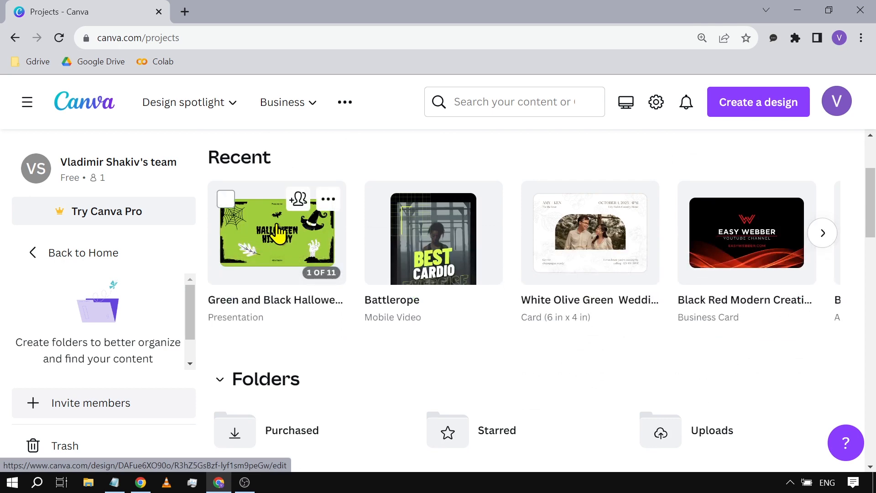
click(276, 233)
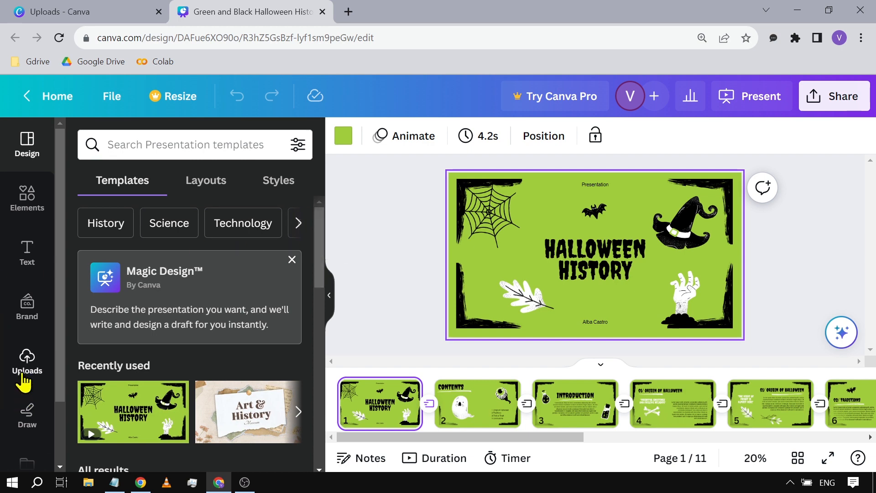
Delete the heartbeat sound effect audio file from Uploads > Audio.
click(26, 361)
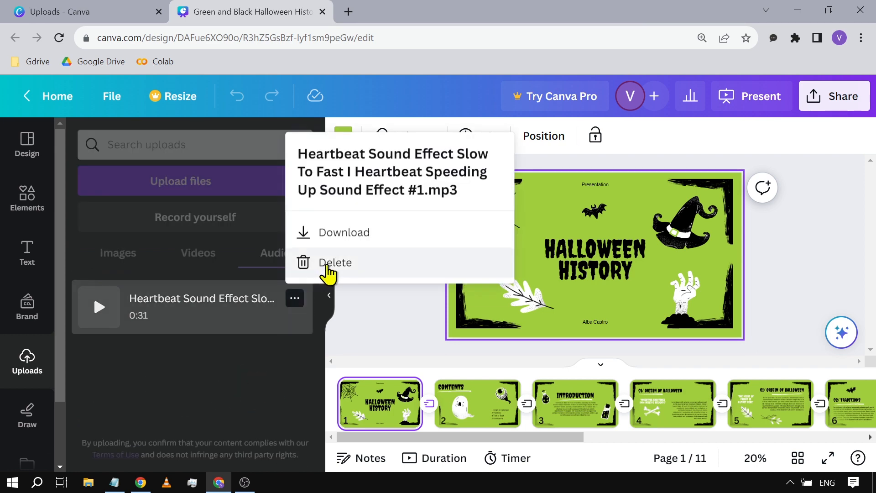
click(335, 263)
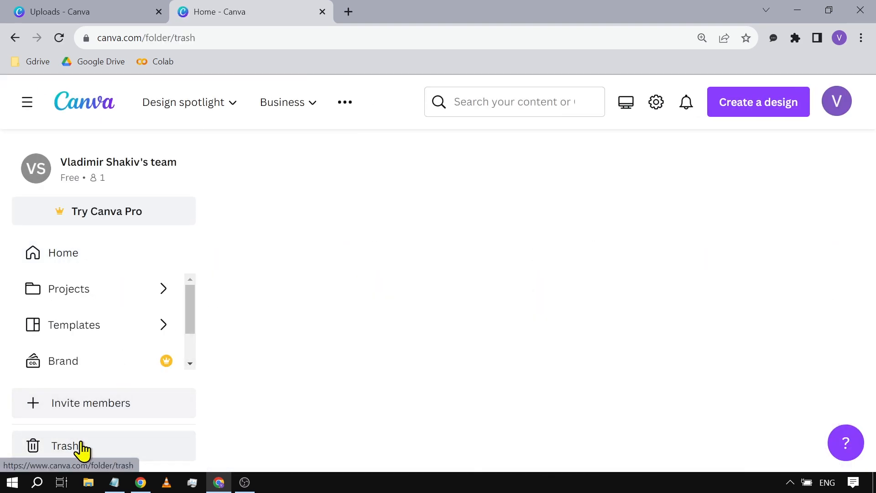
Check Trash's Designs, Images and Videos sections are empty, switching to list view.
click(65, 445)
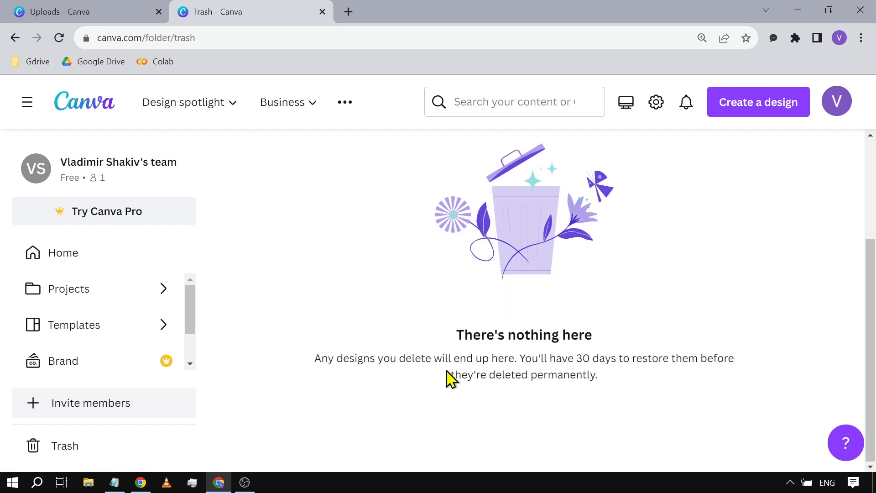
click(233, 212)
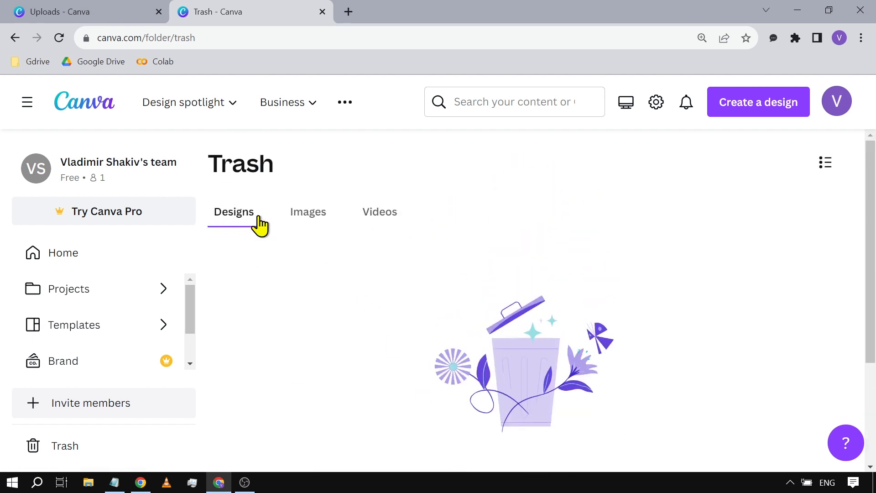
click(380, 212)
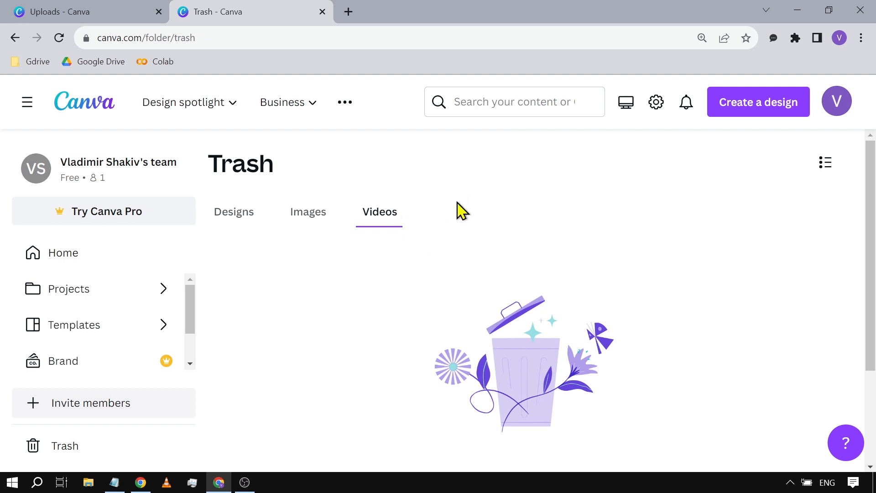
click(824, 162)
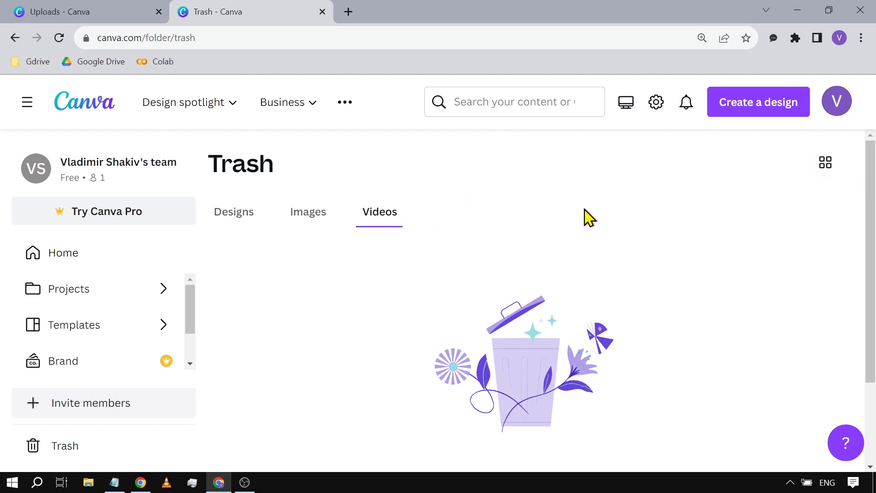
mouse_move(444, 243)
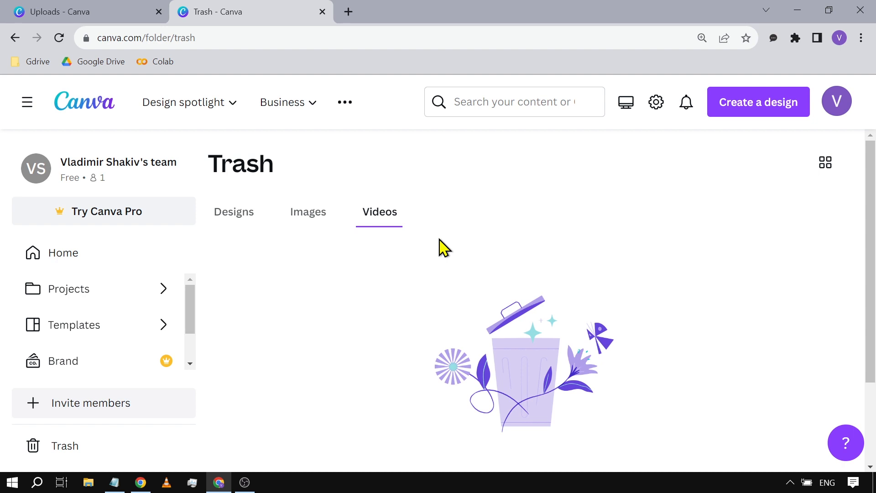
mouse_move(569, 151)
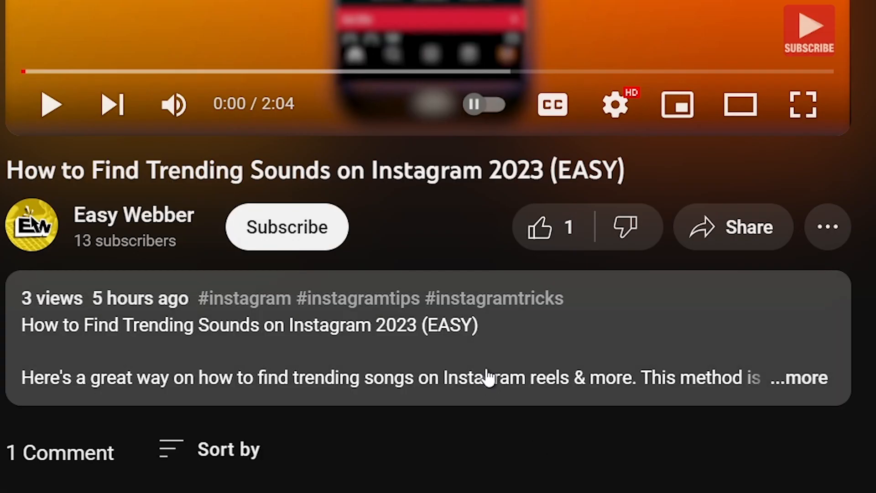
Subscribe to the Easy Webber channel and like the video.
click(287, 227)
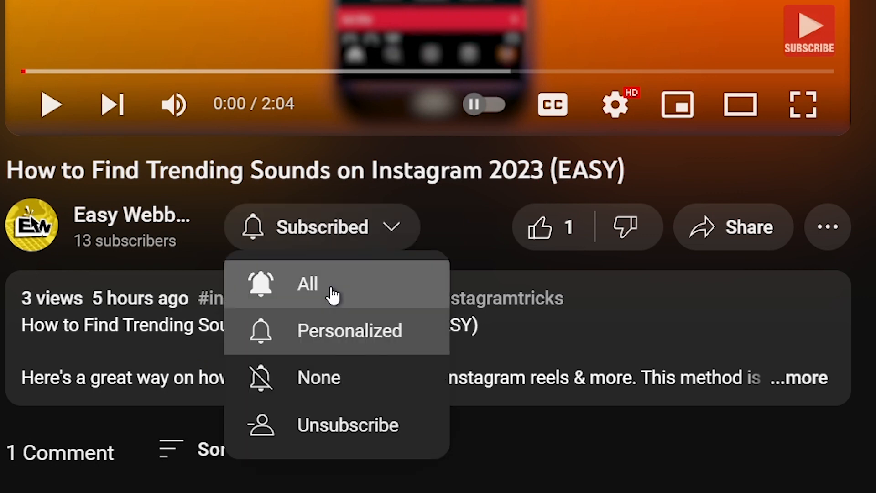
click(540, 230)
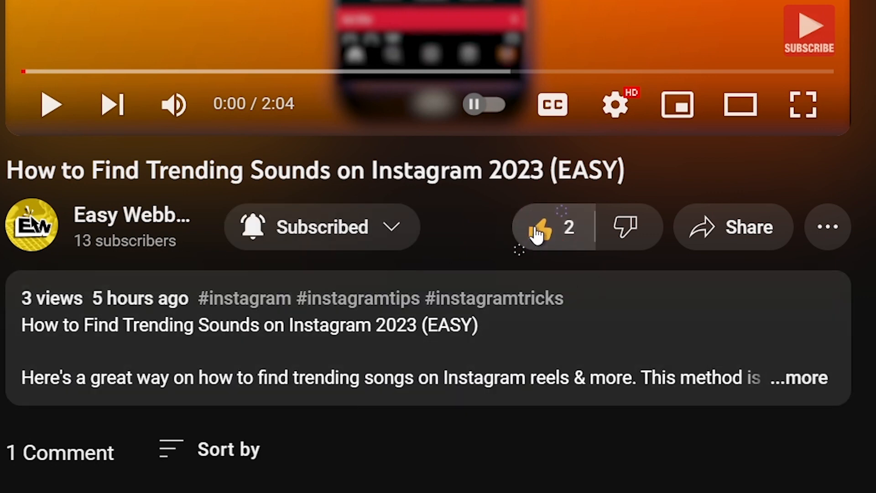